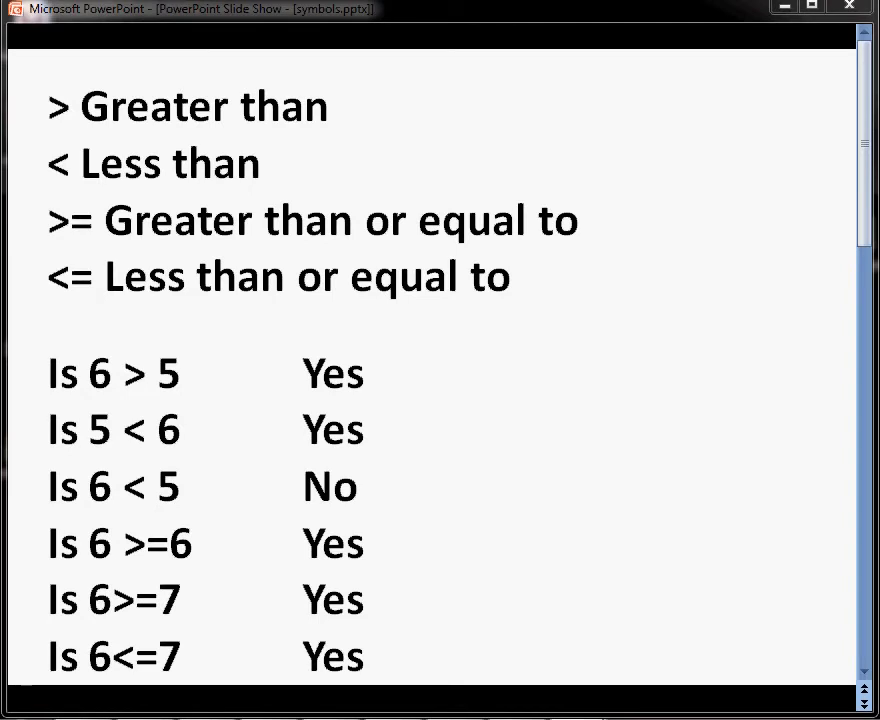
pyautogui.moveTo(368, 160)
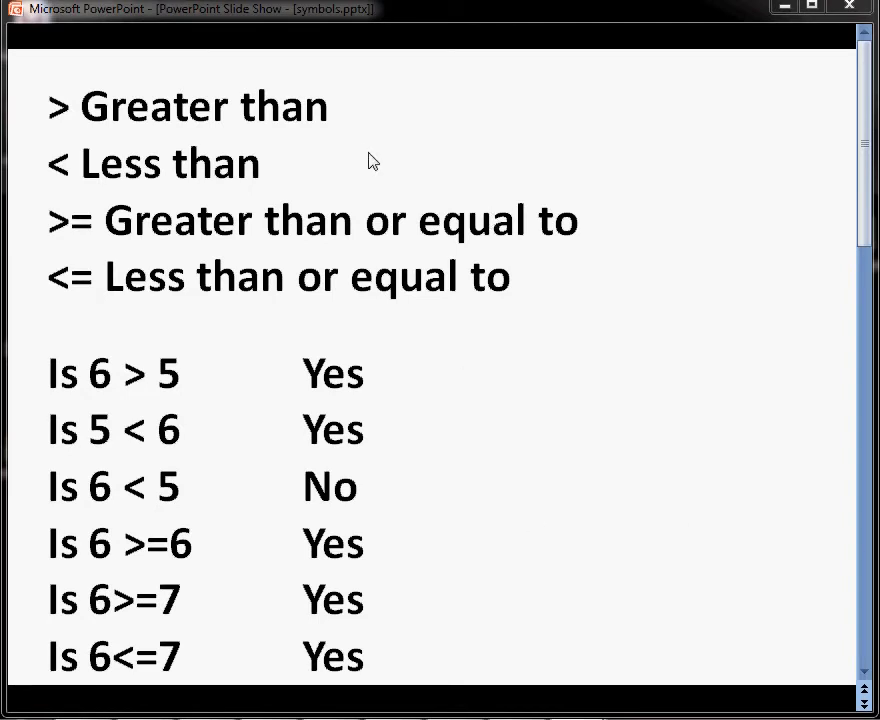
pyautogui.moveTo(120, 141)
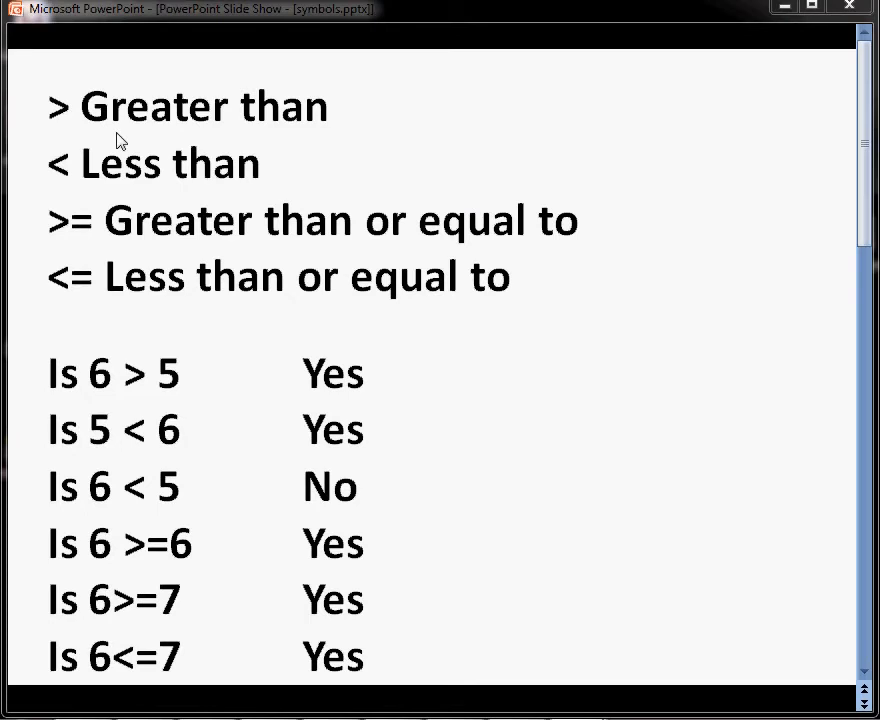
pyautogui.moveTo(58, 127)
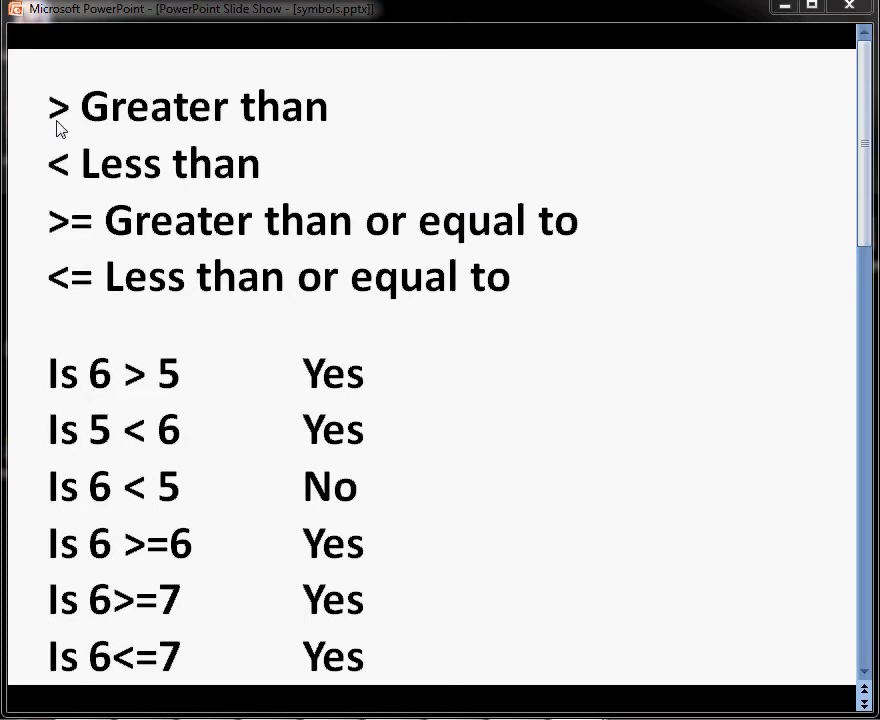
pyautogui.moveTo(68, 116)
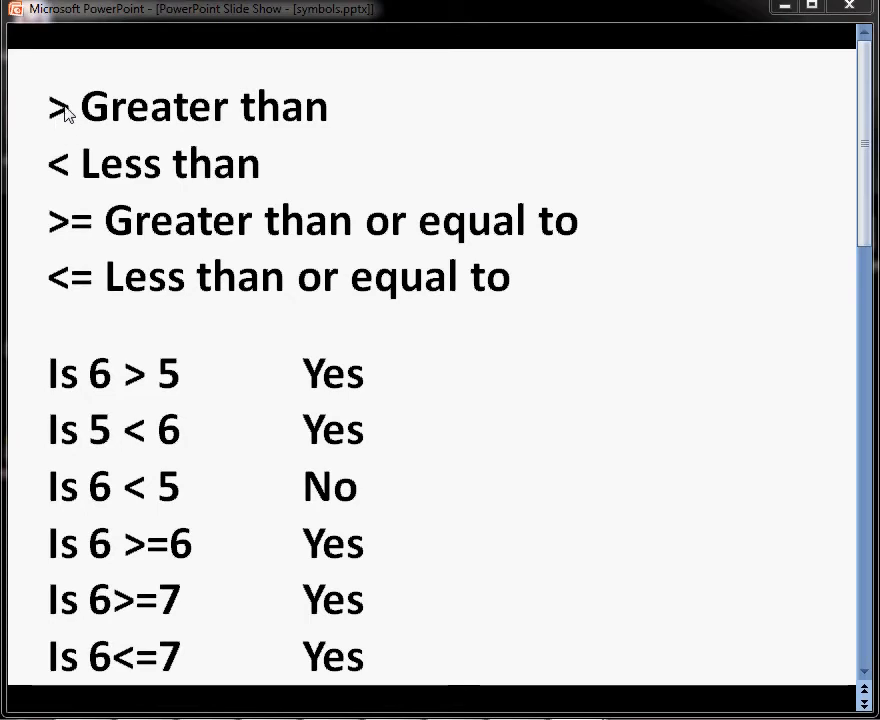
pyautogui.moveTo(104, 127)
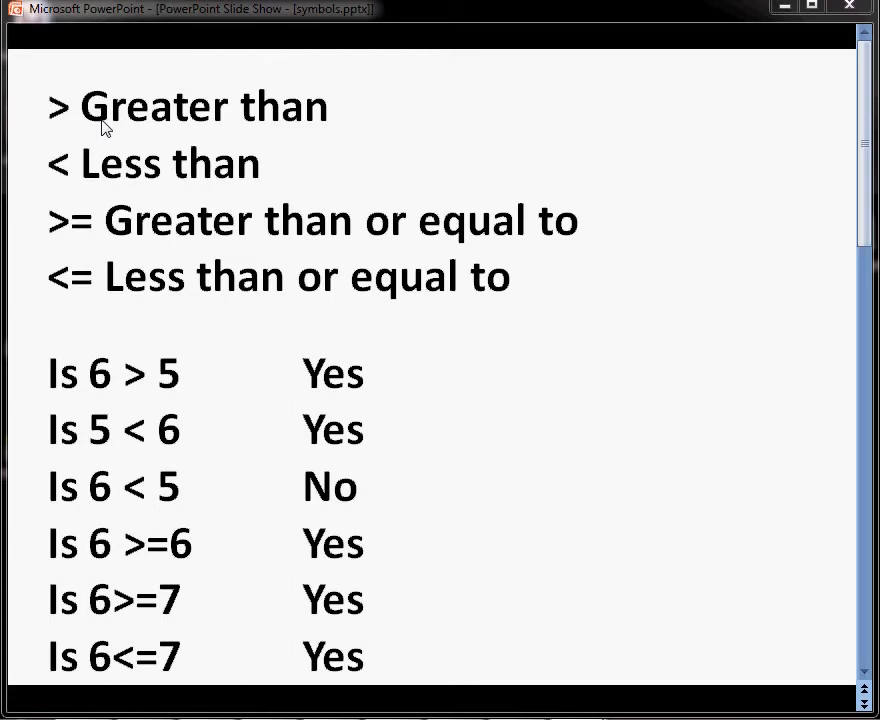
pyautogui.moveTo(54, 122)
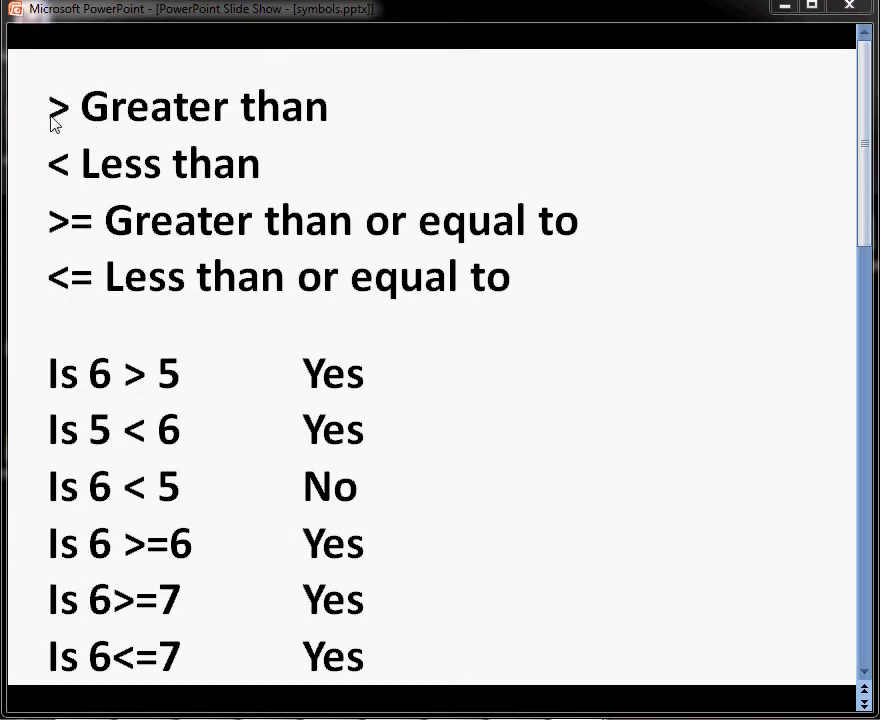
pyautogui.moveTo(60, 192)
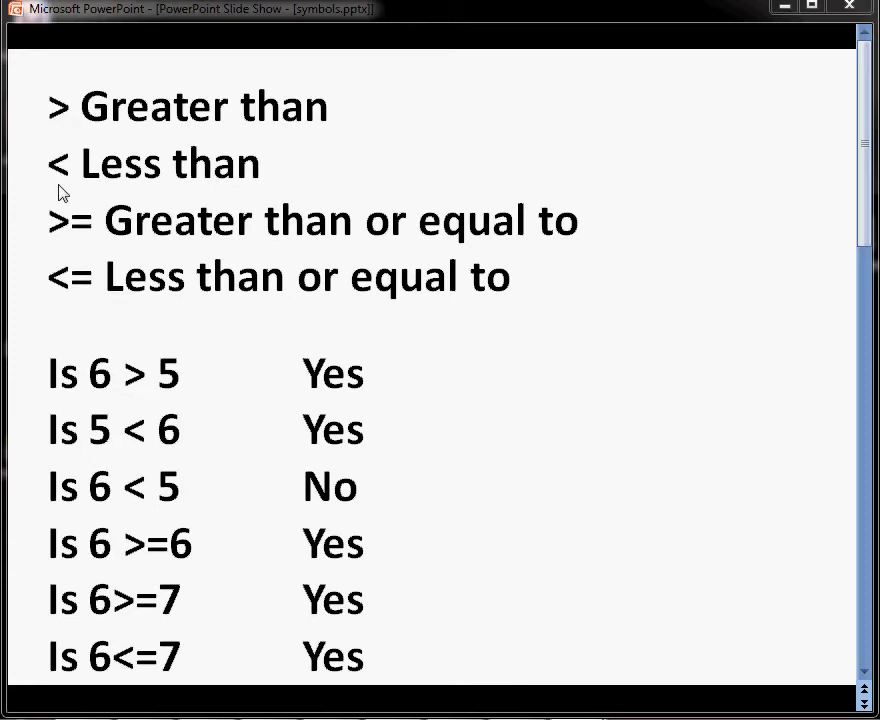
pyautogui.moveTo(90, 240)
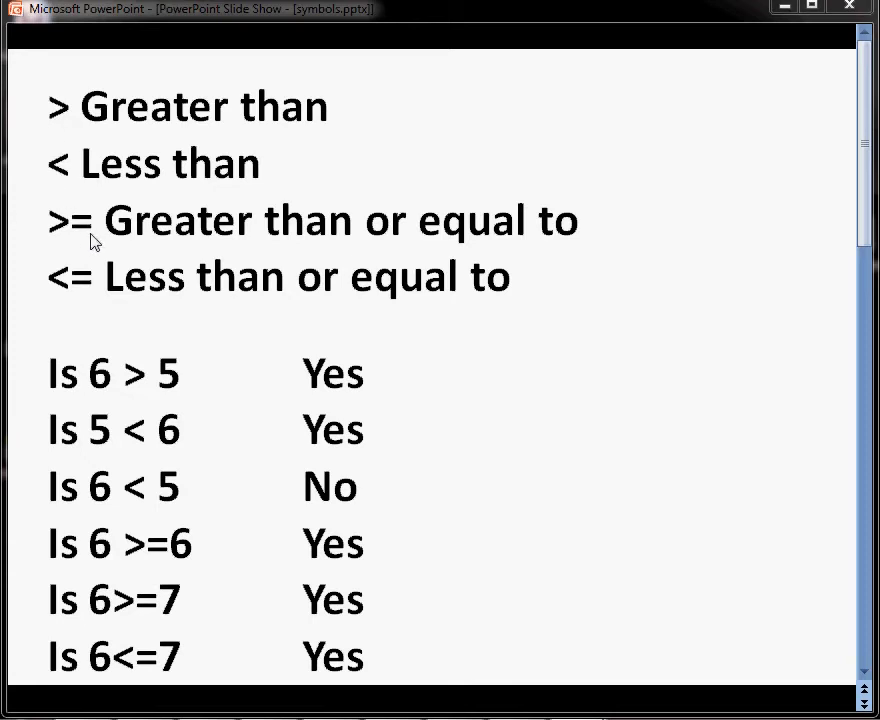
pyautogui.moveTo(140, 303)
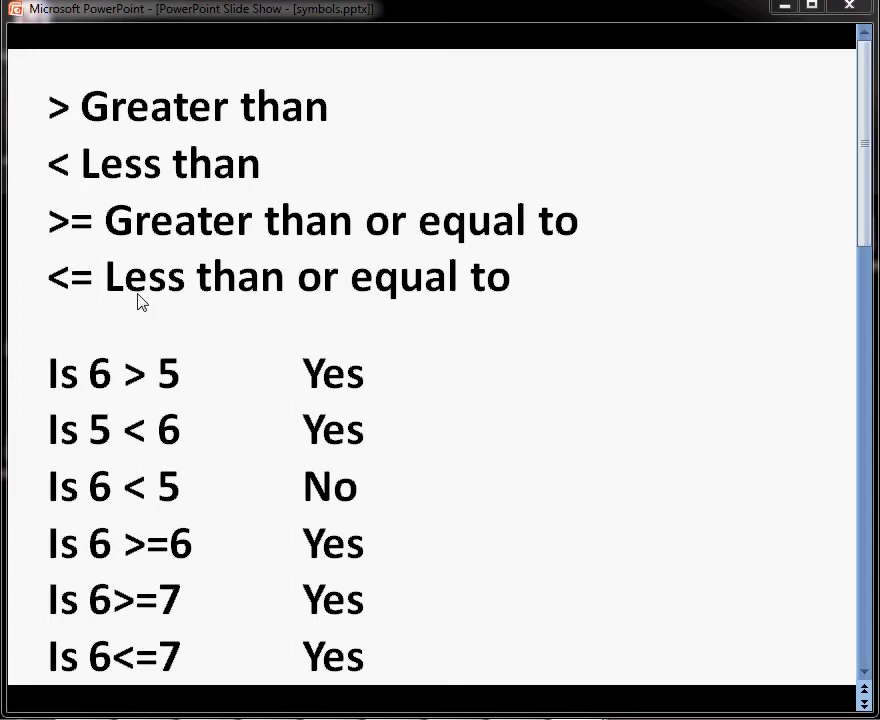
pyautogui.moveTo(114, 280)
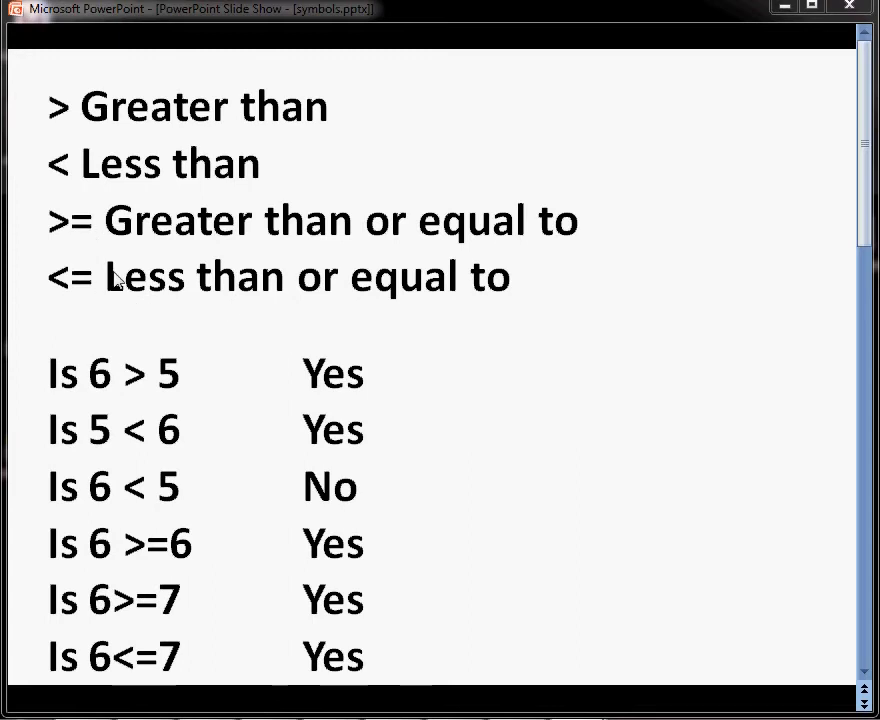
pyautogui.moveTo(533, 353)
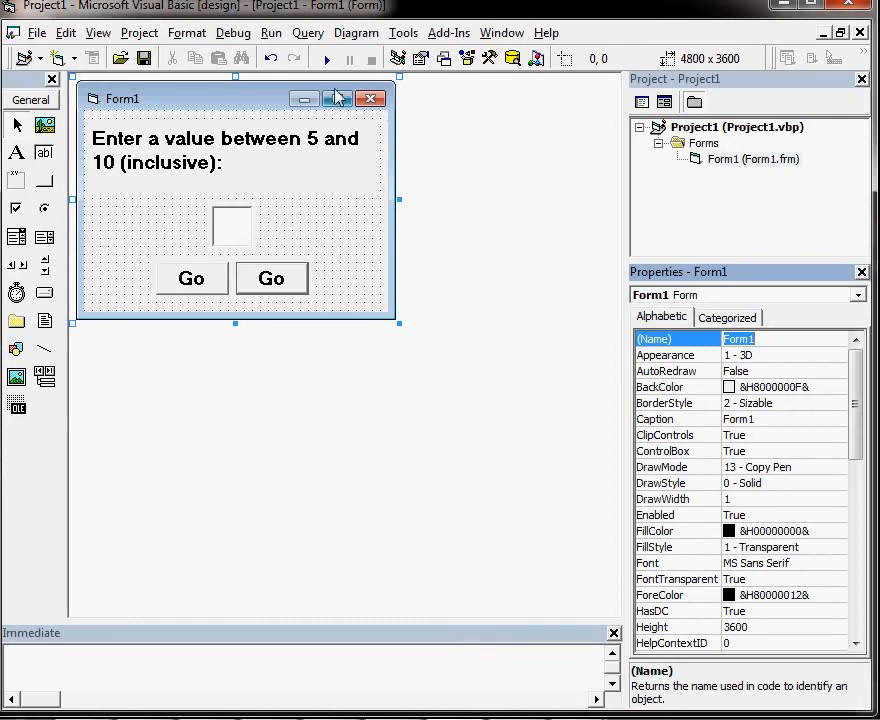
# Step: Run Form1 from the toolbar's Start button to test it
pyautogui.click(325, 57)
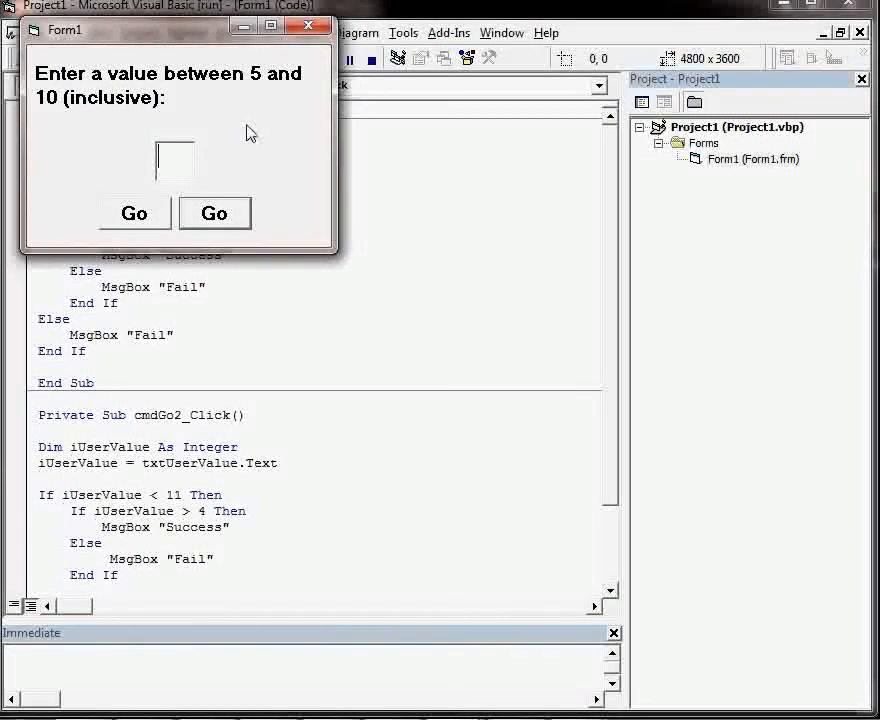
# Step: Test the form with values 1, 4, 10 and 11, dismissing each Fail or Success message
pyautogui.write('1')
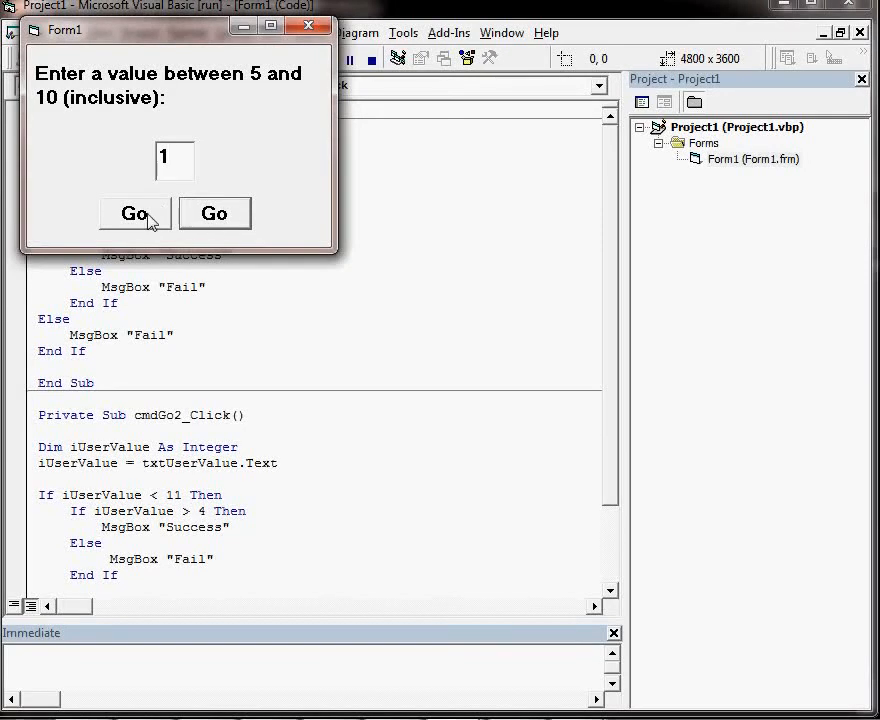
pyautogui.click(135, 213)
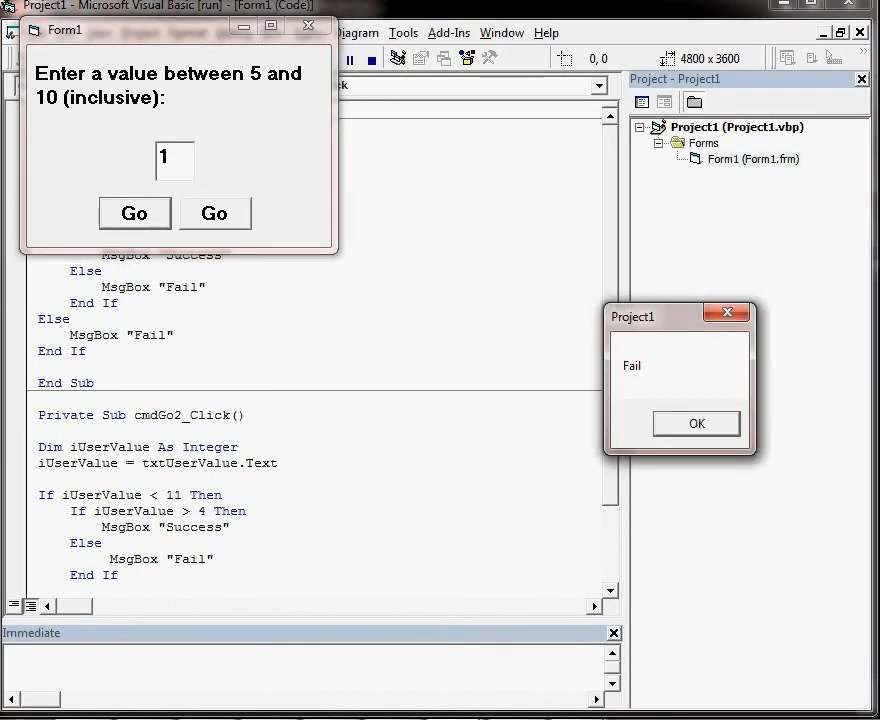
pyautogui.click(696, 423)
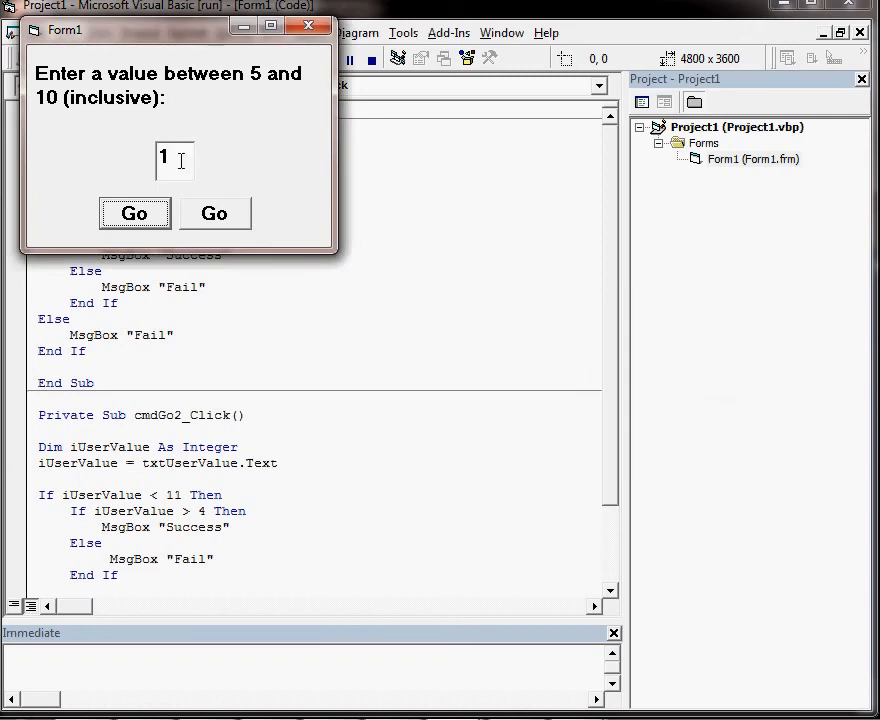
pyautogui.write('4')
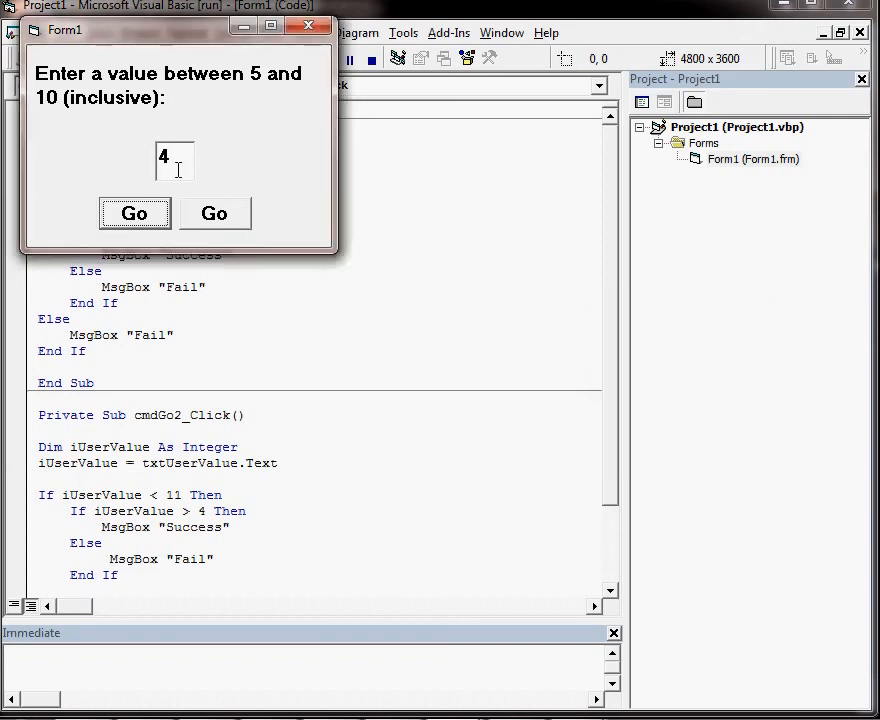
pyautogui.click(134, 213)
pyautogui.write('5')
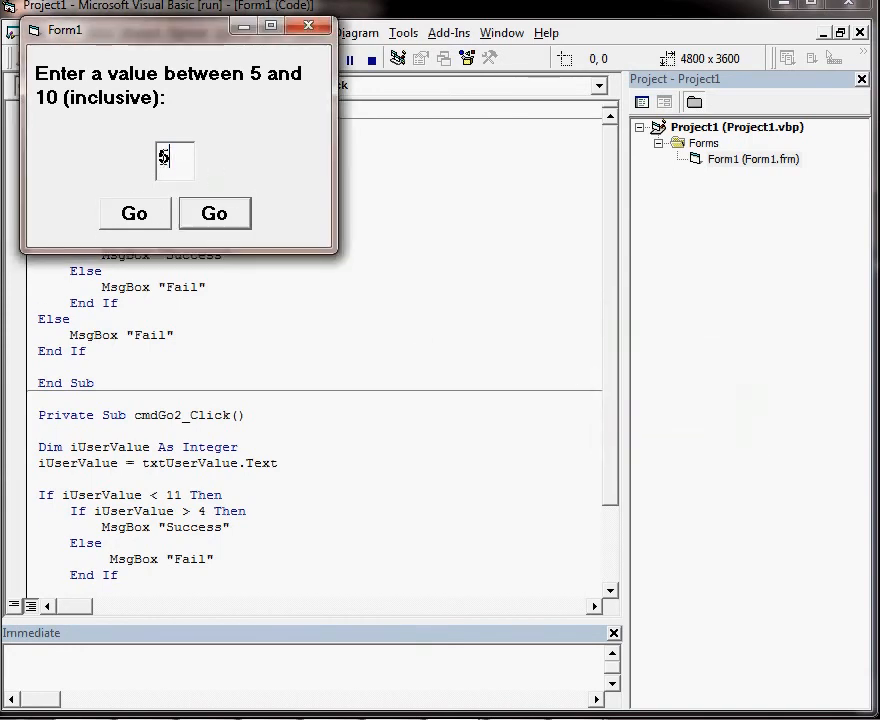
pyautogui.click(135, 213)
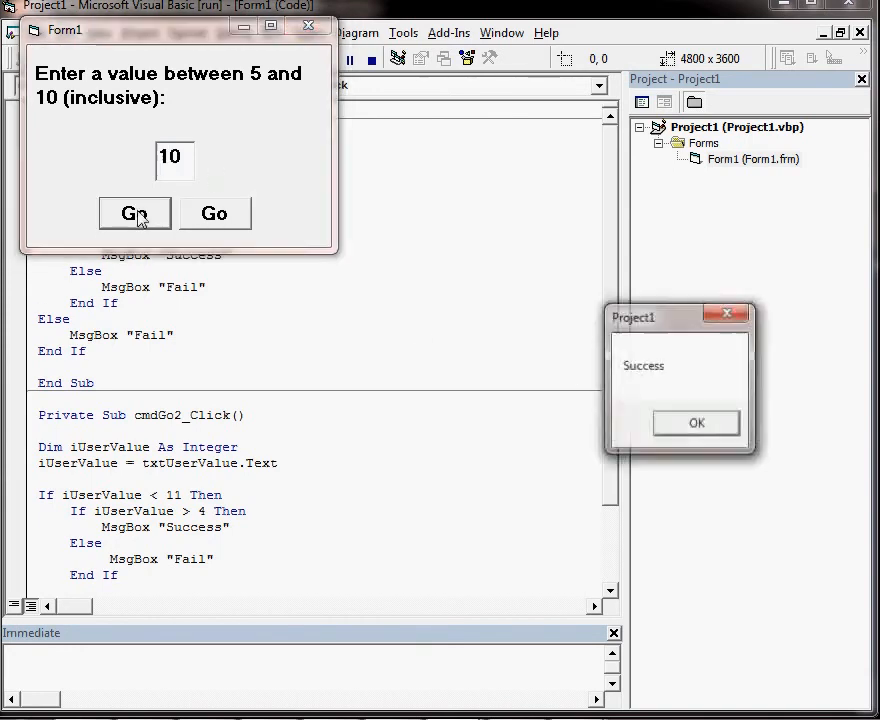
pyautogui.click(696, 423)
pyautogui.write('11')
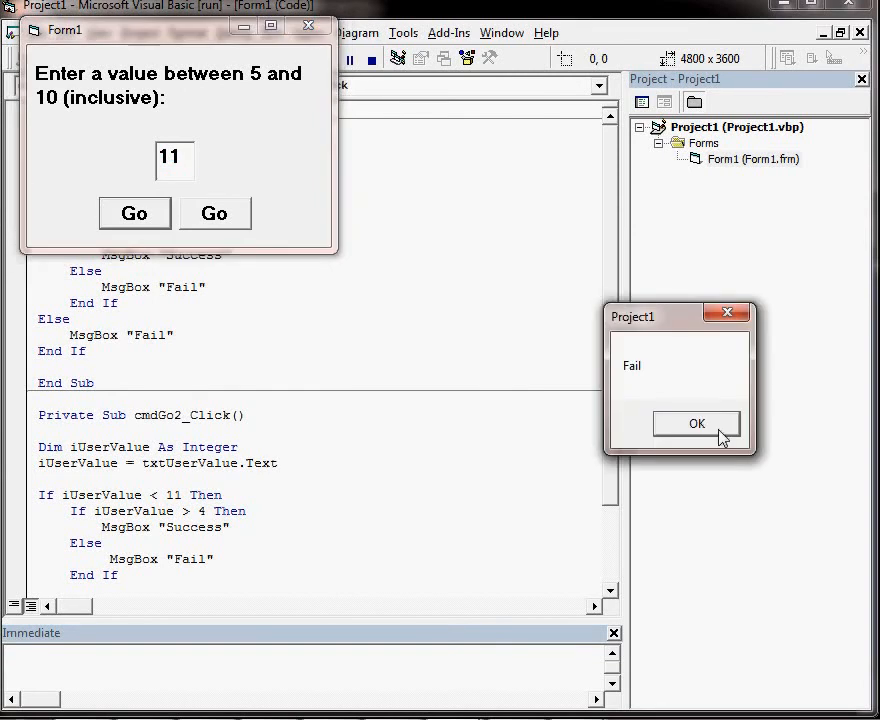
pyautogui.click(696, 423)
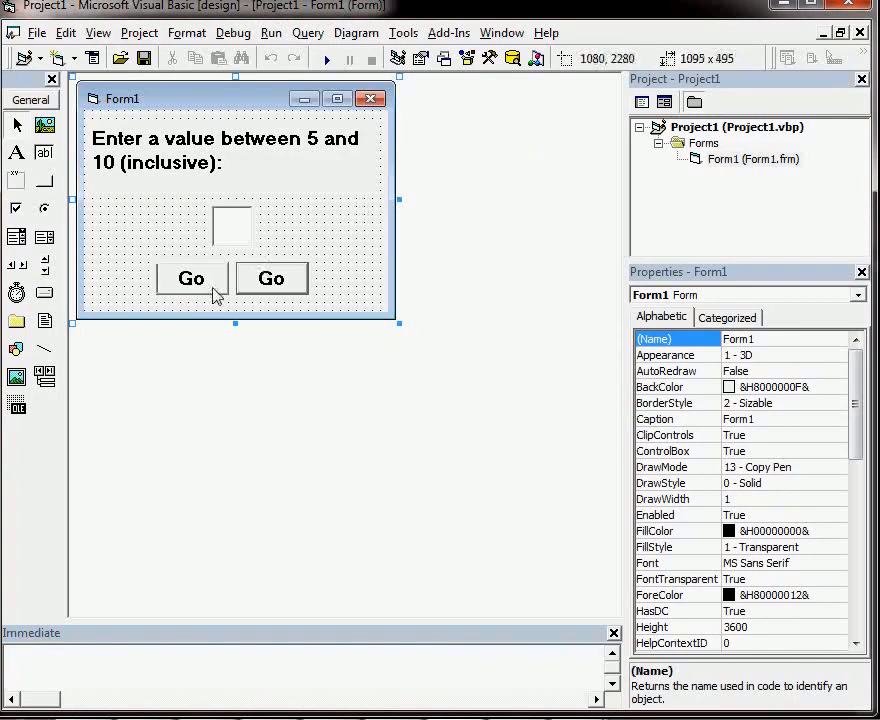
# Step: Open the first Go button's cmdGo_Click code and highlight iUserValue in its condition
pyautogui.doubleClick(190, 278)
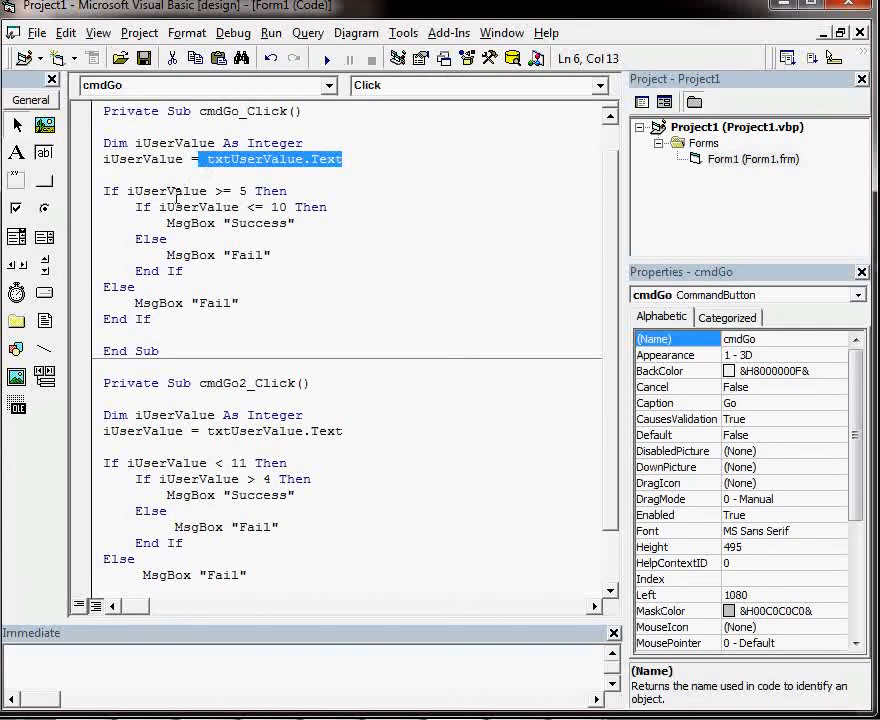
pyautogui.doubleClick(166, 190)
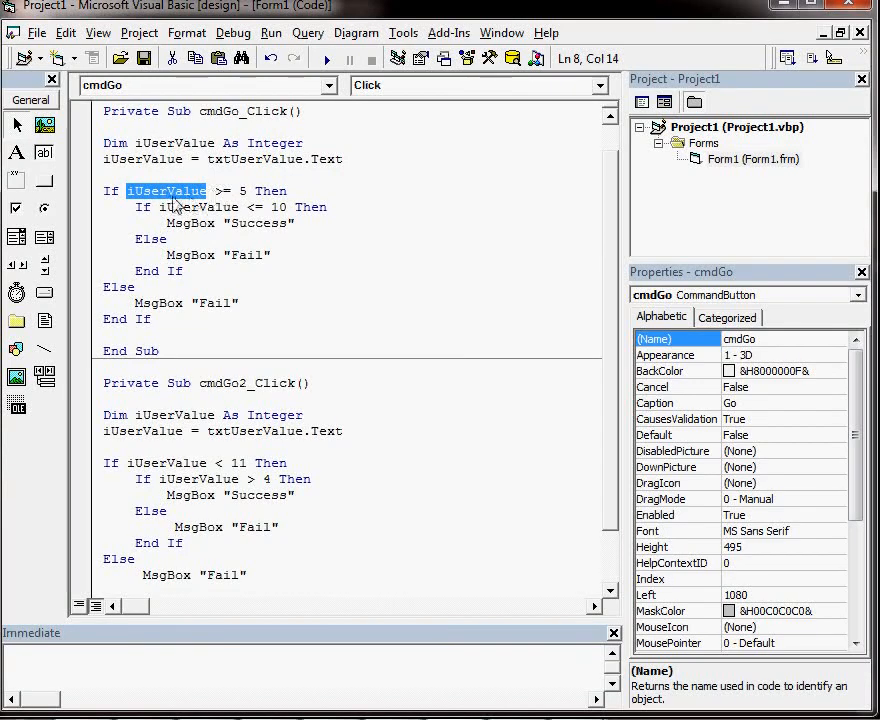
pyautogui.moveTo(165, 202)
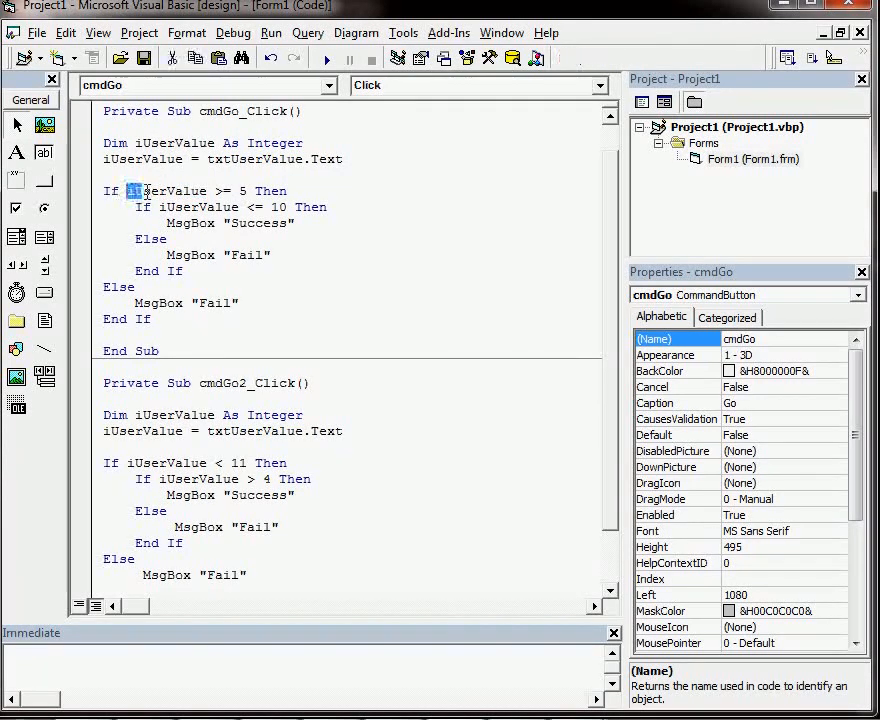
pyautogui.doubleClick(165, 191)
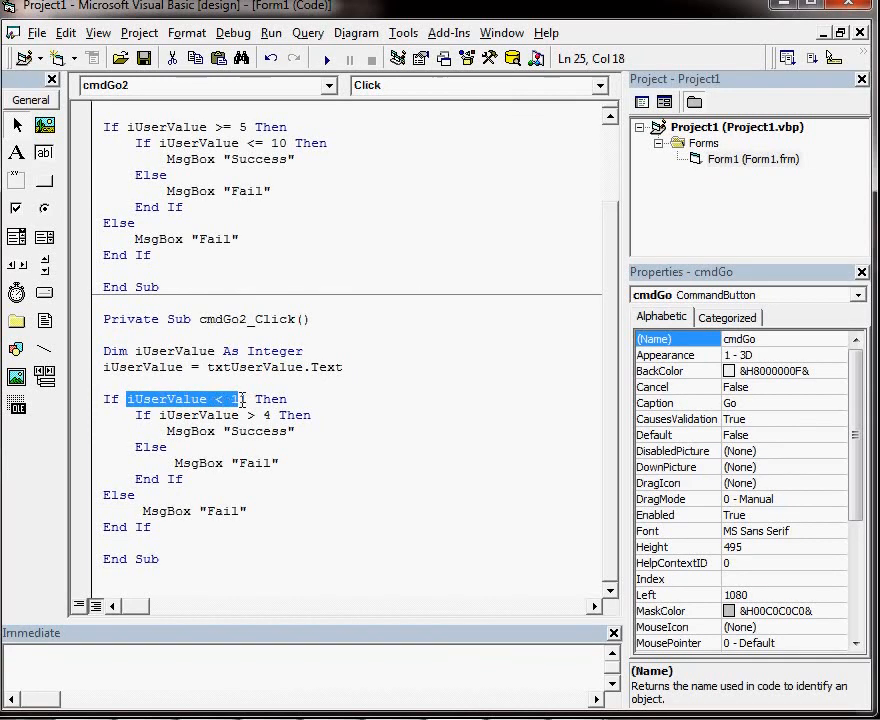
# Step: Type 1 while viewing cmdGo2_Click's iUserValue < 11 condition
pyautogui.write('1')
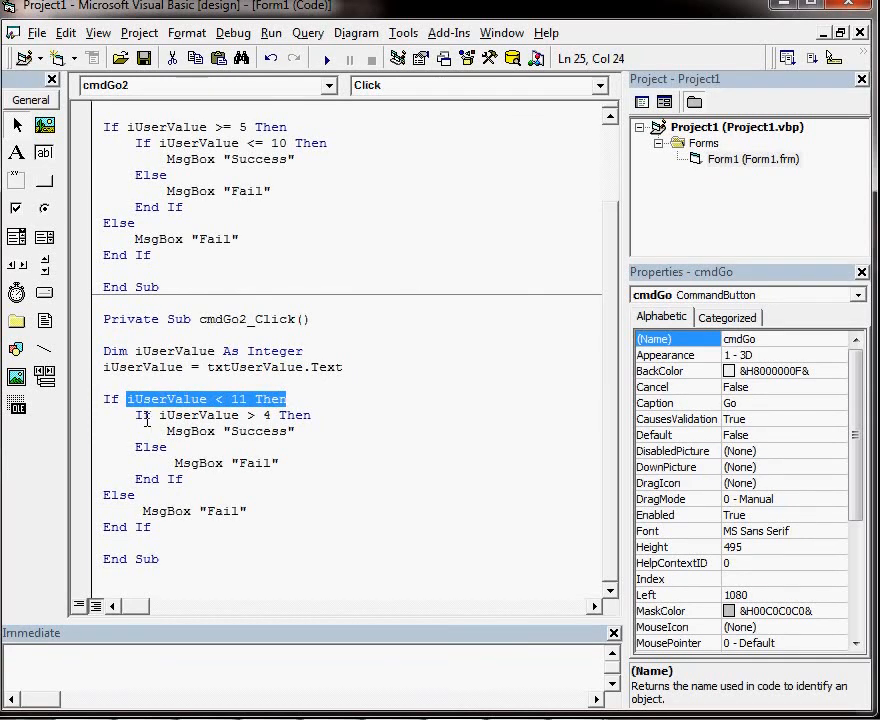